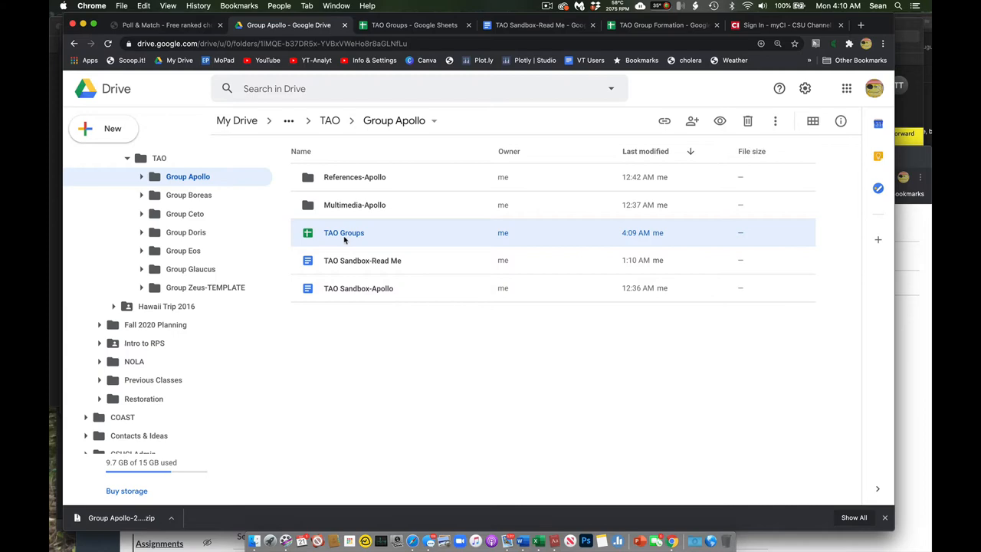
Open the TAO Groups sheet, select cell F2 under Division of Labor, then go to Read Me.
double_click(343, 232)
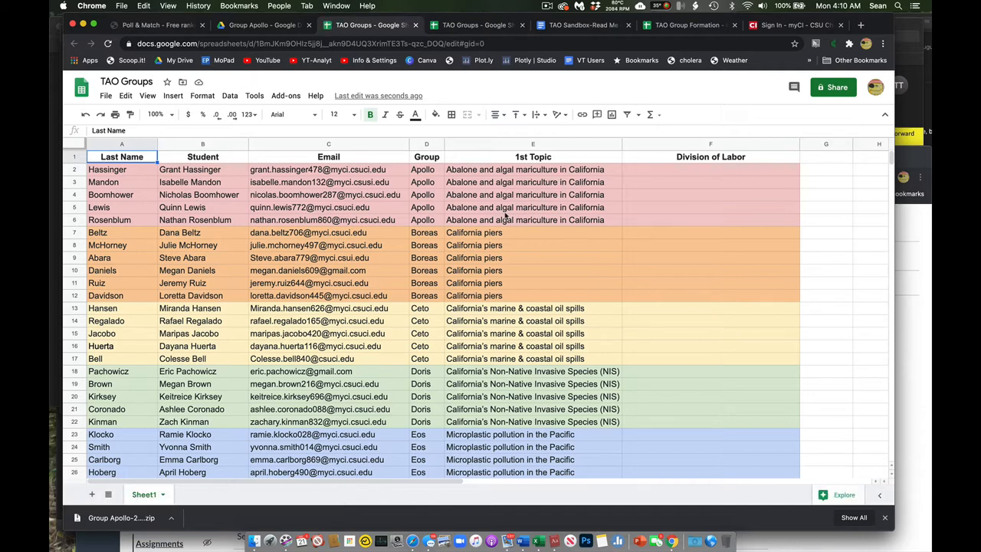
mouse_move(687, 184)
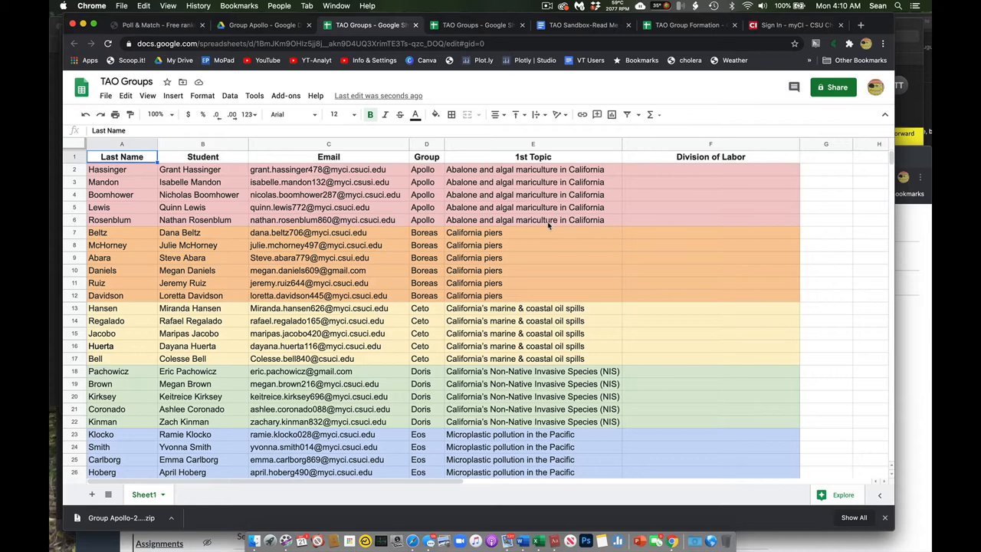
mouse_move(693, 166)
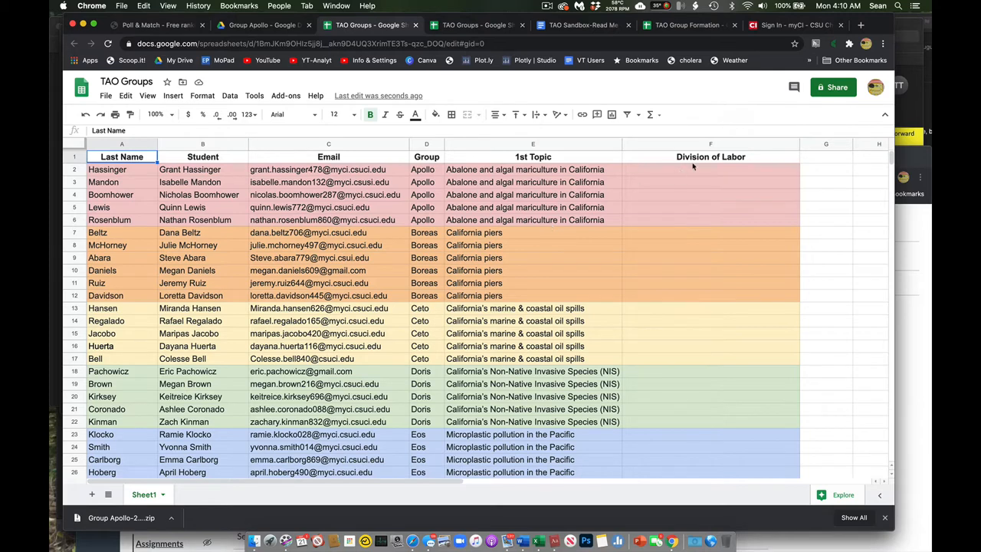
left_click(711, 169)
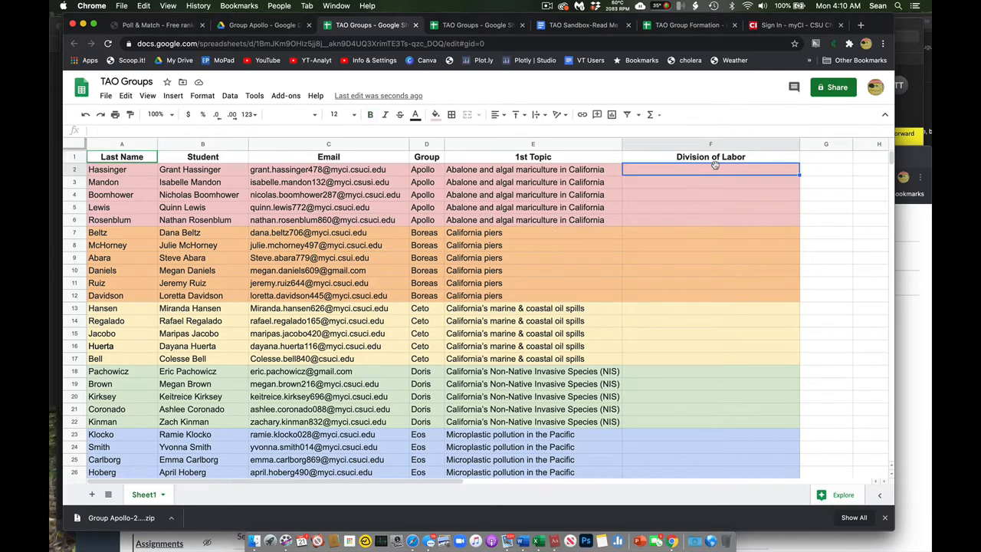
mouse_move(712, 233)
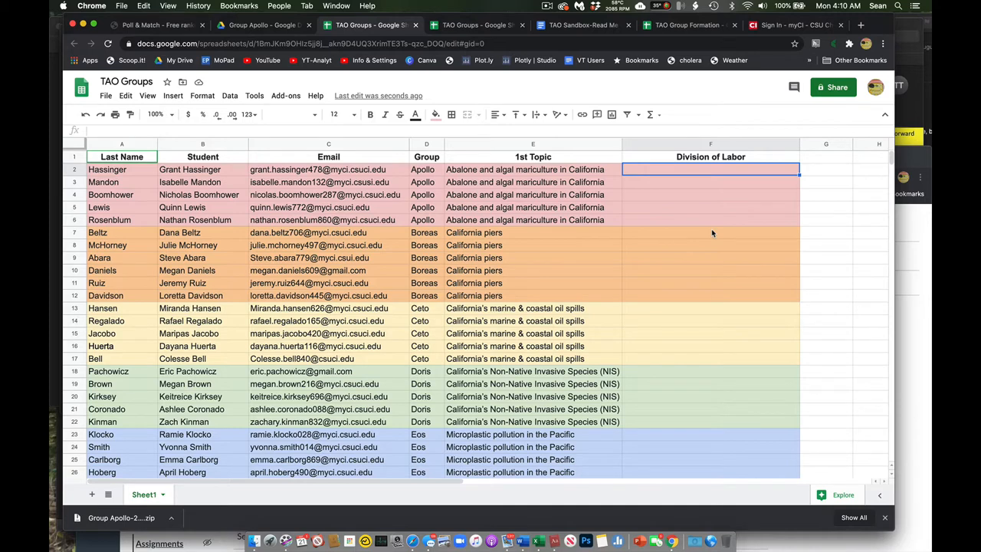
mouse_move(341, 18)
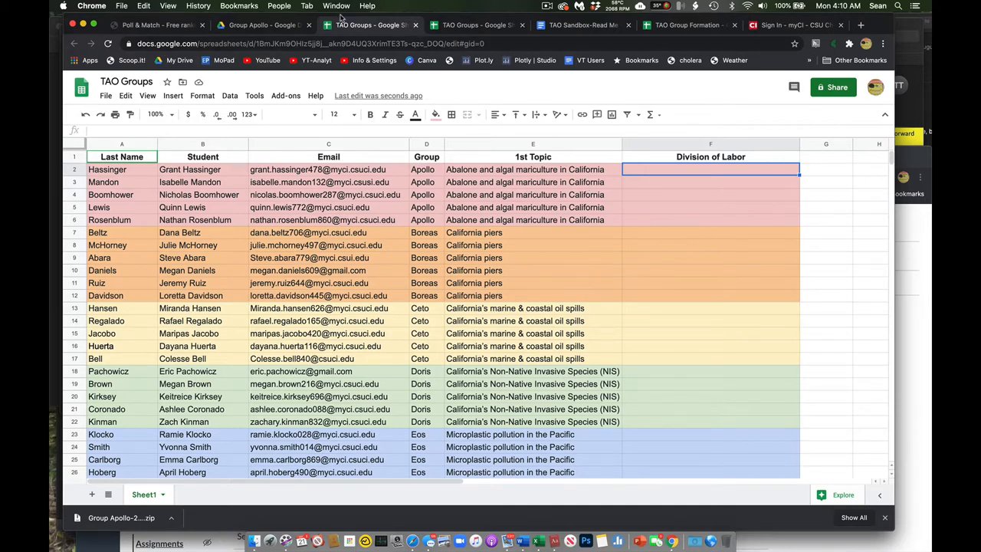
left_click(264, 25)
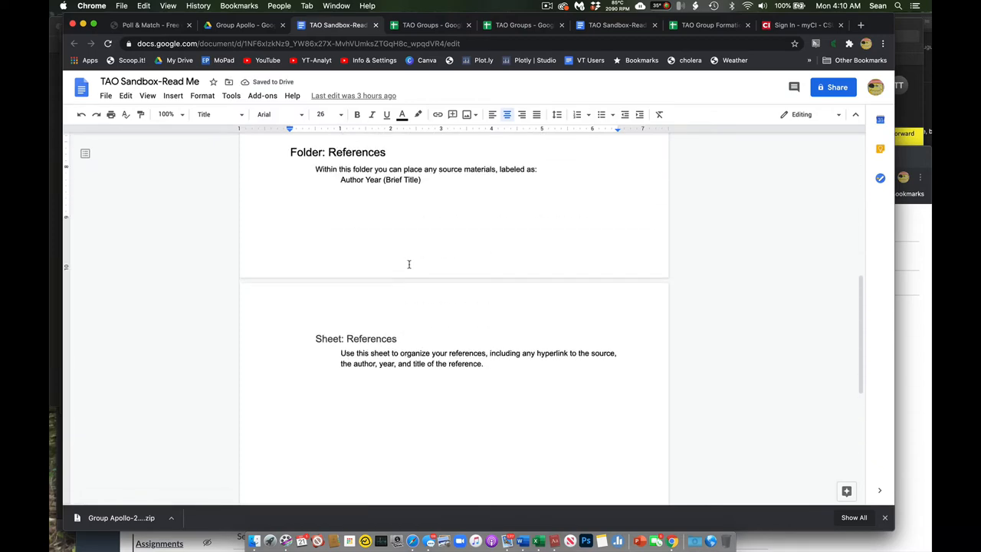
Scroll back up through the TAO Sandbox-Read Me document and close its tab.
scroll("up", 3)
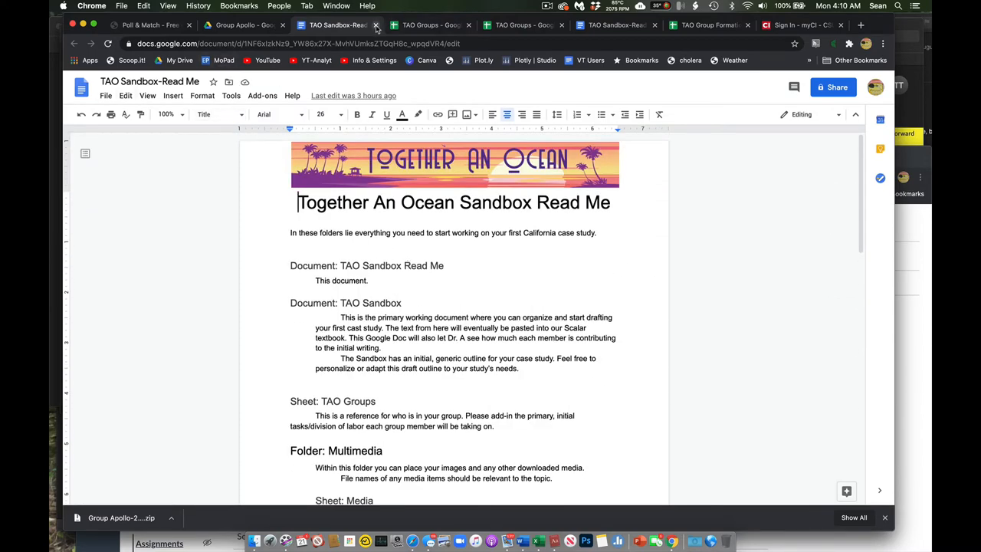
left_click(253, 24)
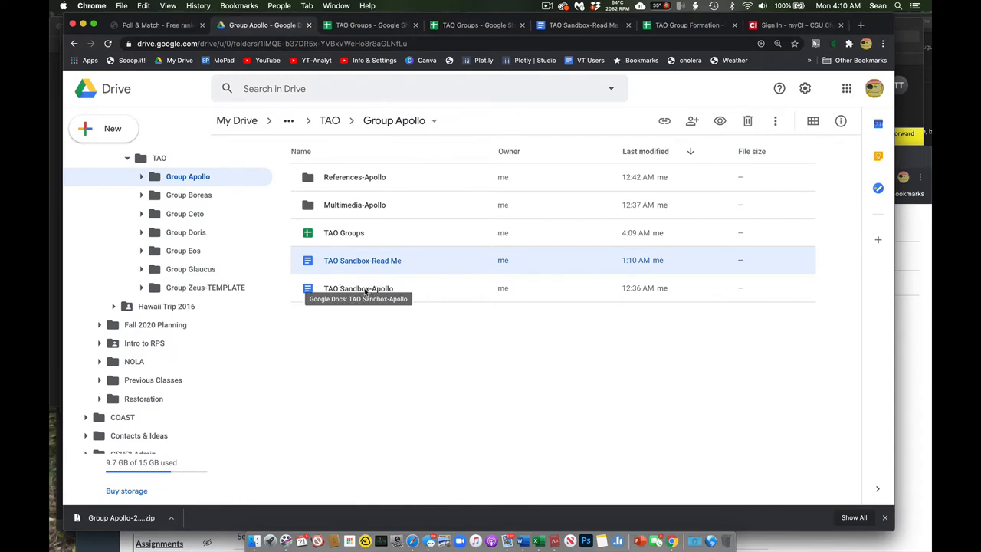
Open TAO Sandbox-Apollo and scroll down its abalone and algal mariculture outline.
double_click(358, 288)
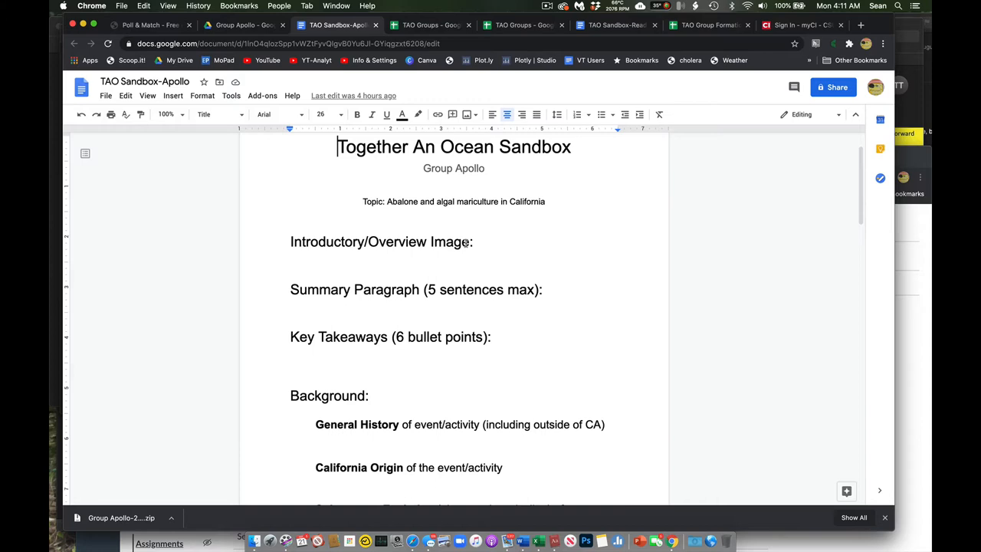
mouse_move(409, 297)
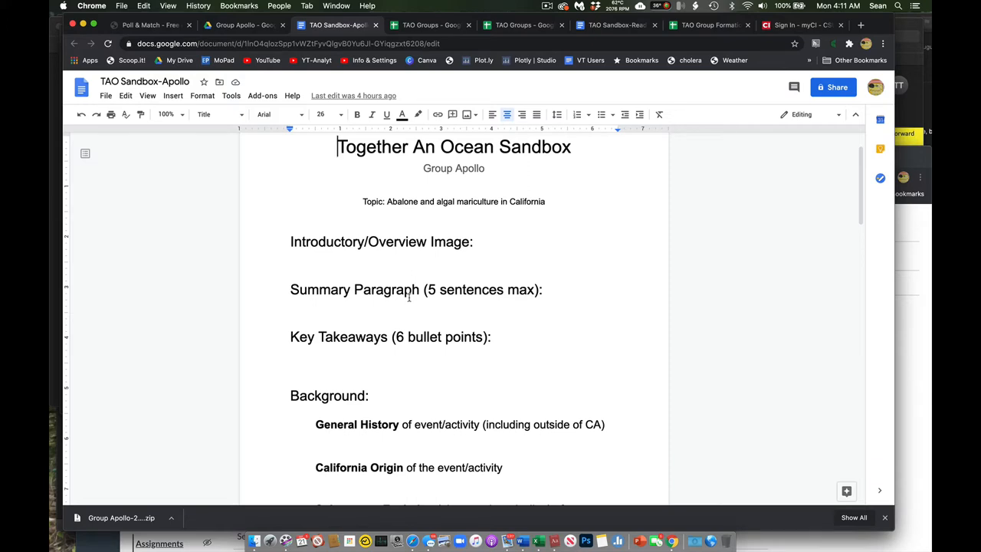
scroll("down", 3)
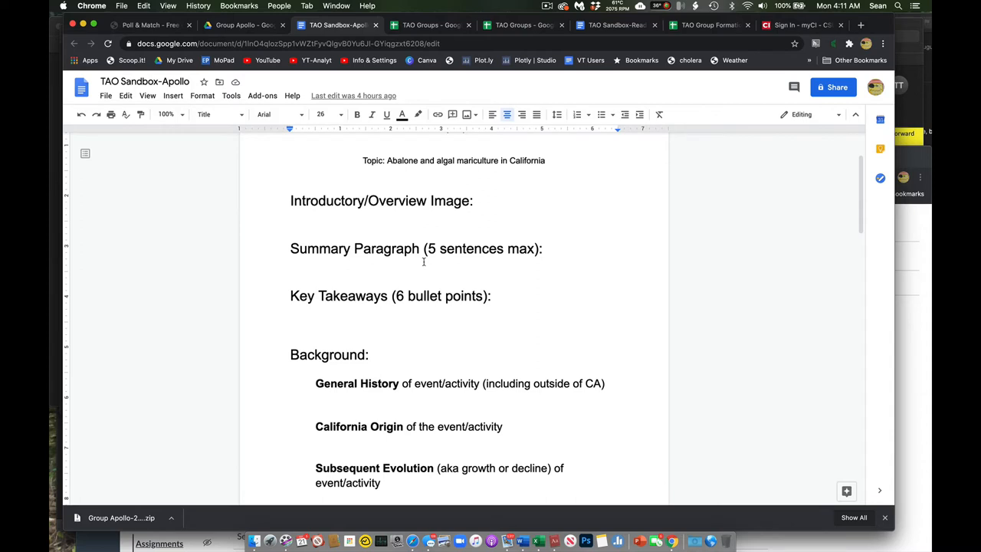
scroll("down", 3)
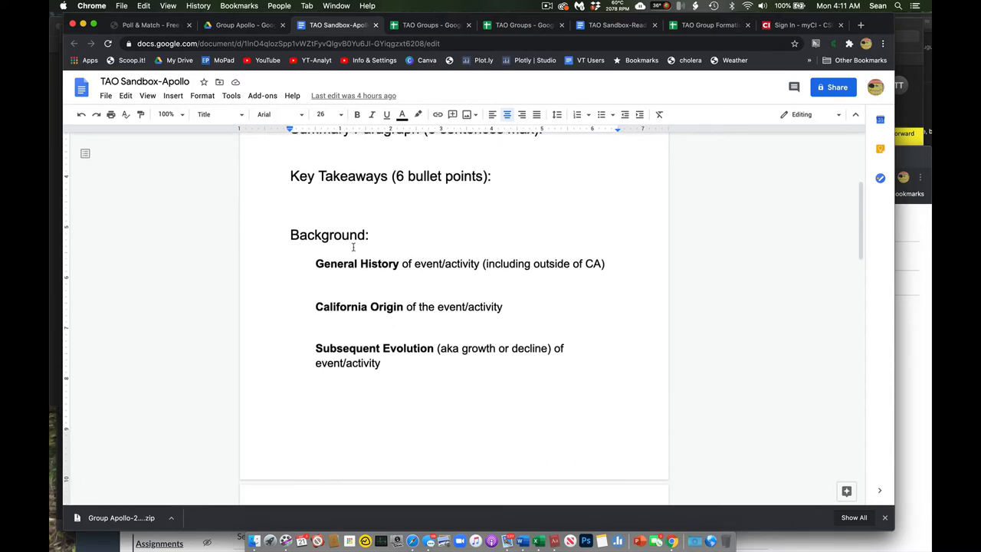
mouse_move(354, 247)
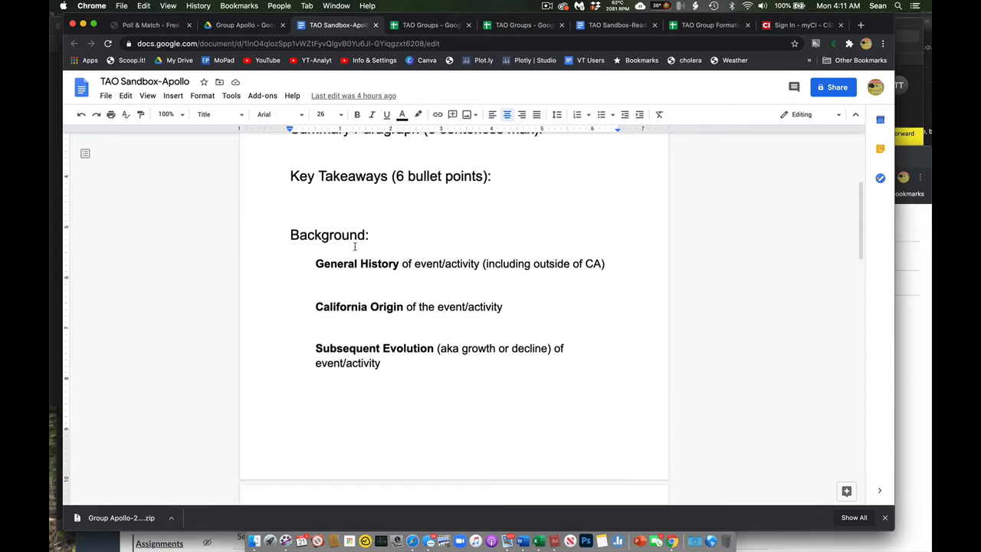
mouse_move(381, 273)
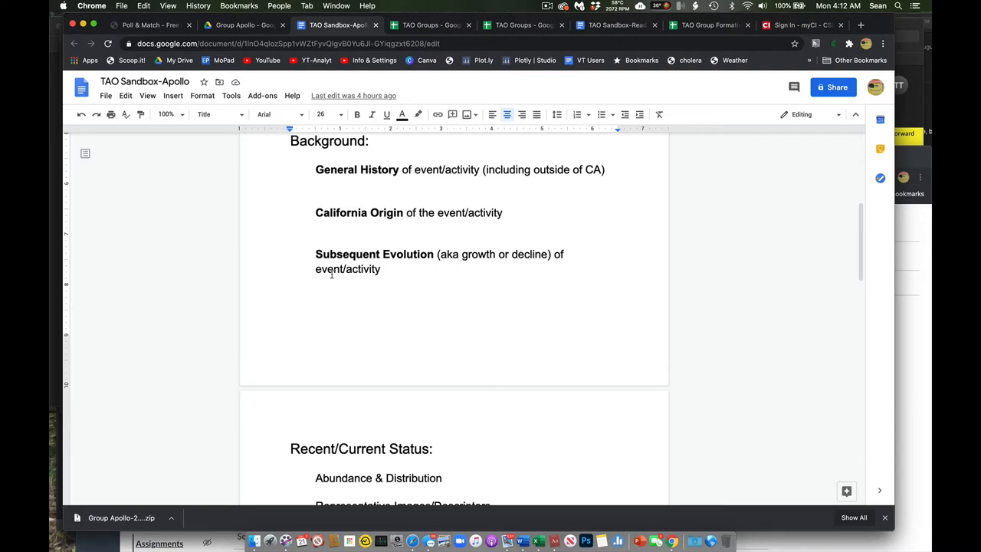
scroll("down", 3)
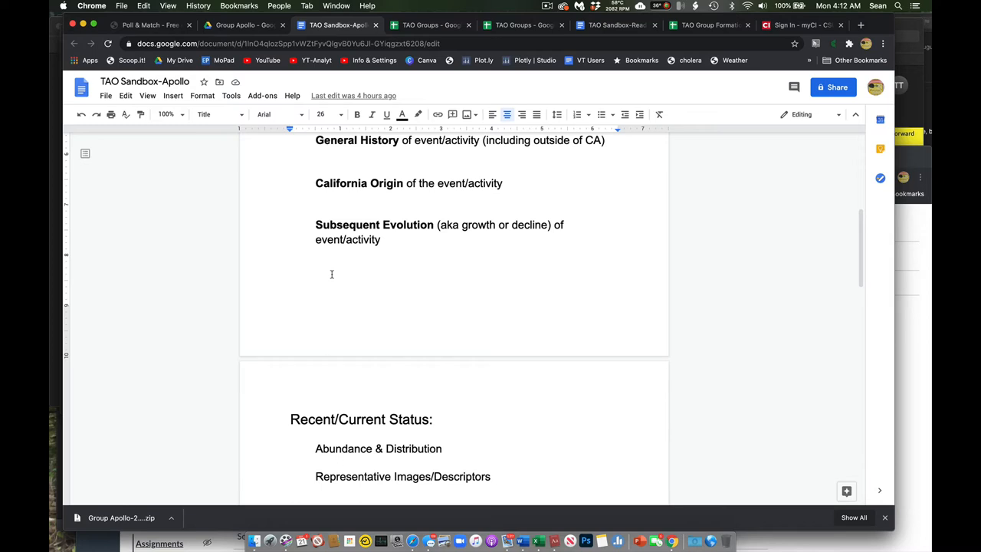
scroll("down", 3)
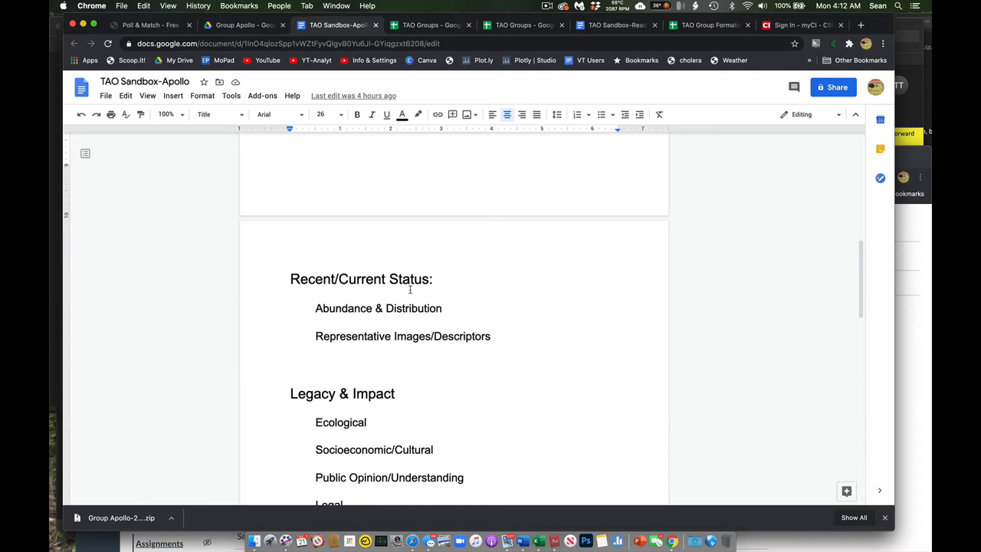
scroll("down", 3)
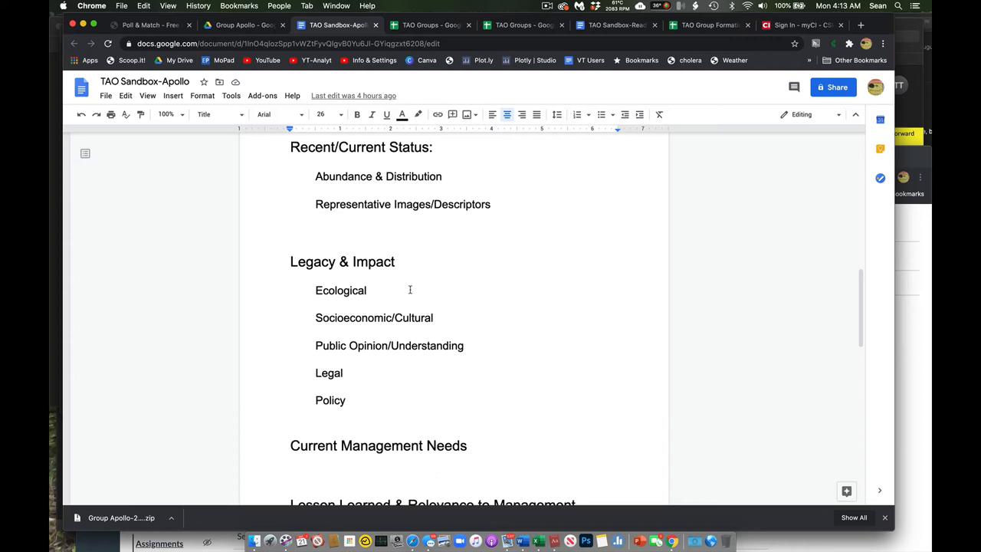
scroll("down", 3)
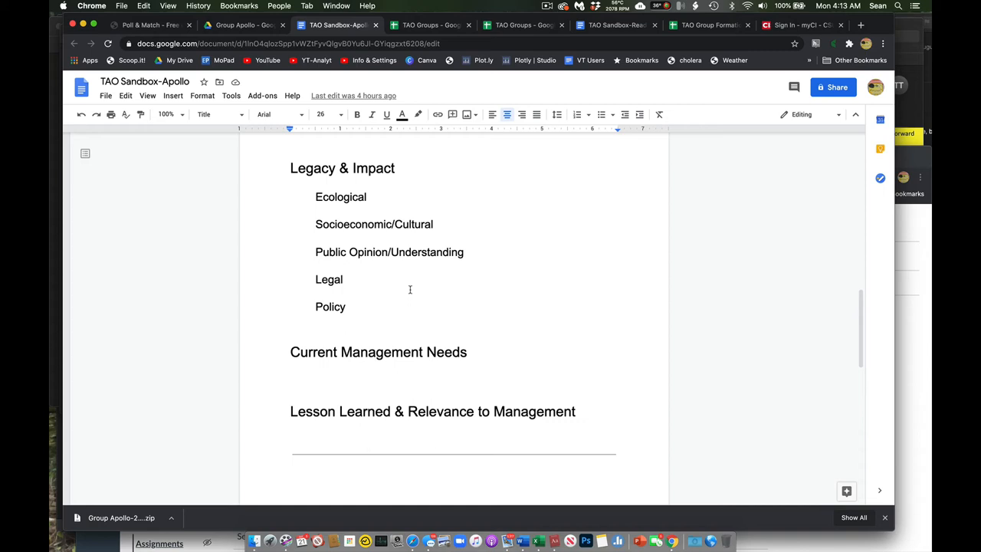
scroll("down", 3)
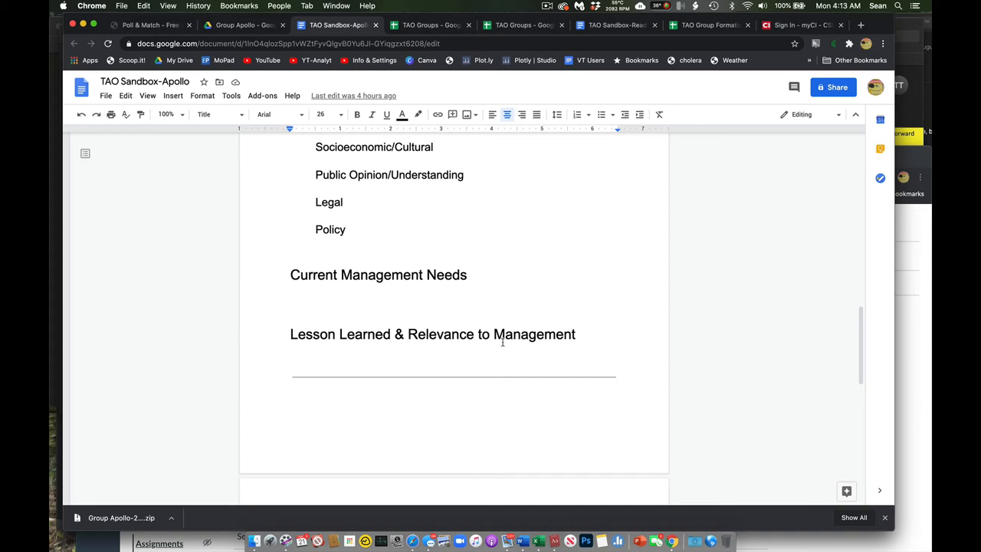
scroll("down", 3)
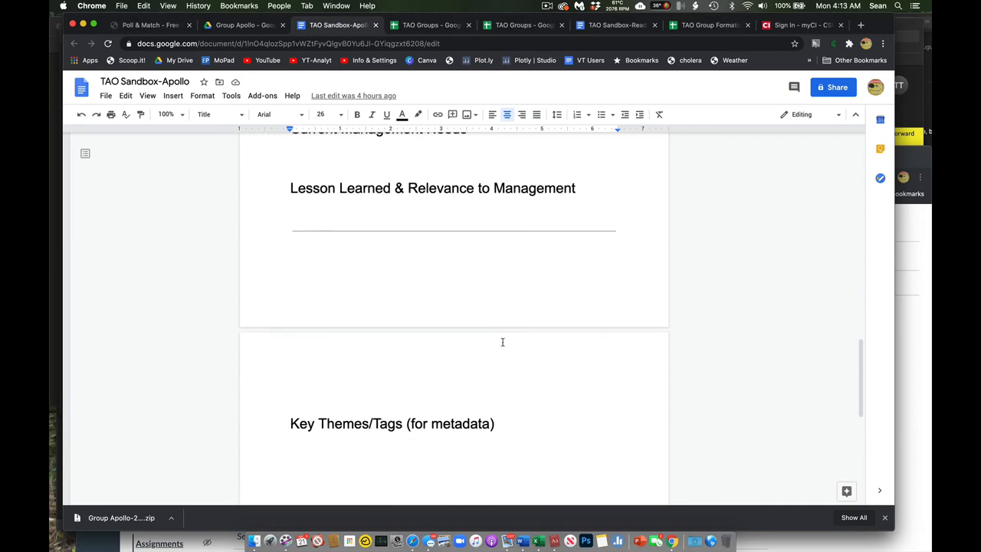
scroll("down", 3)
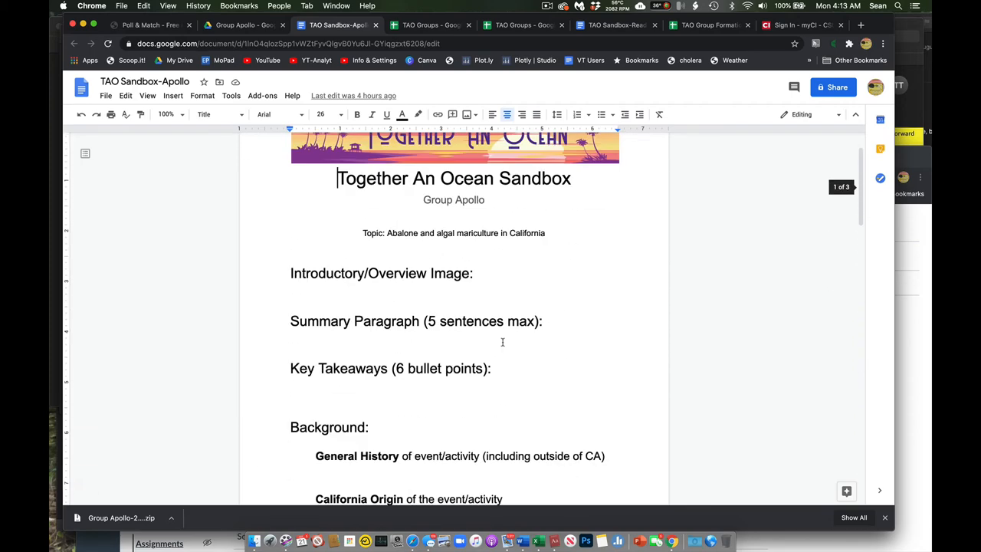
Scroll down the Sandbox doc, then return to the Group Apollo Drive tab.
scroll("down", 3)
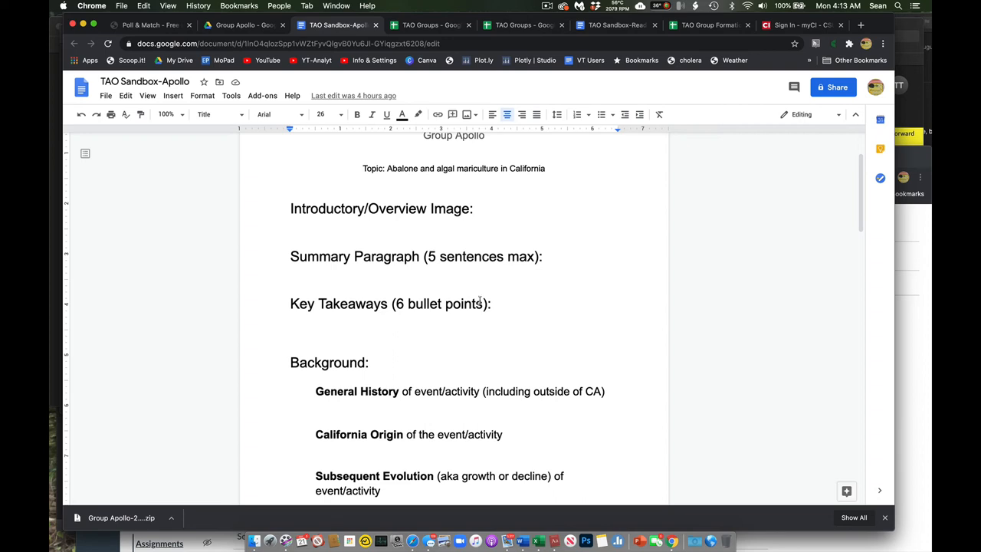
mouse_move(514, 284)
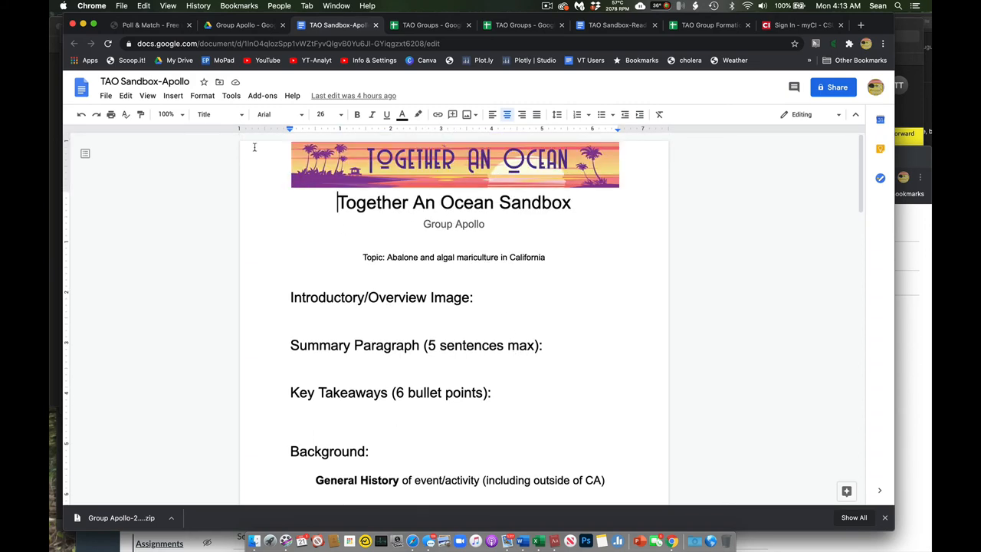
left_click(244, 24)
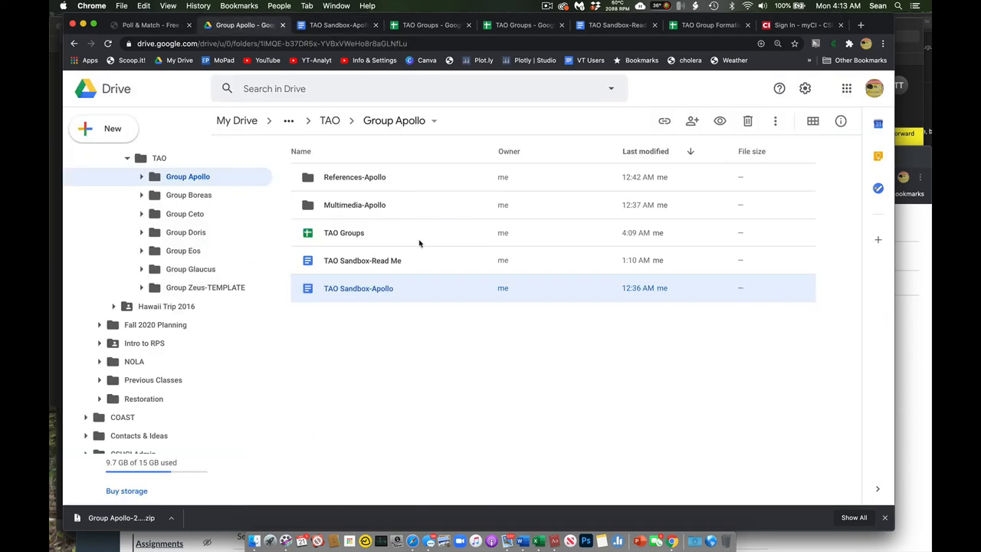
mouse_move(358, 188)
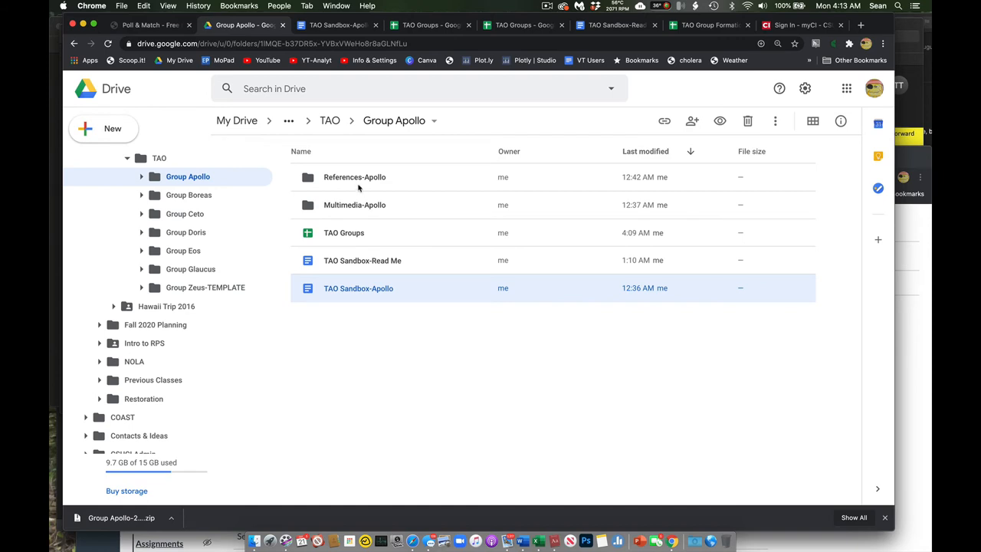
Open the References-Apollo folder and its References-Group Apollo spreadsheet.
double_click(354, 177)
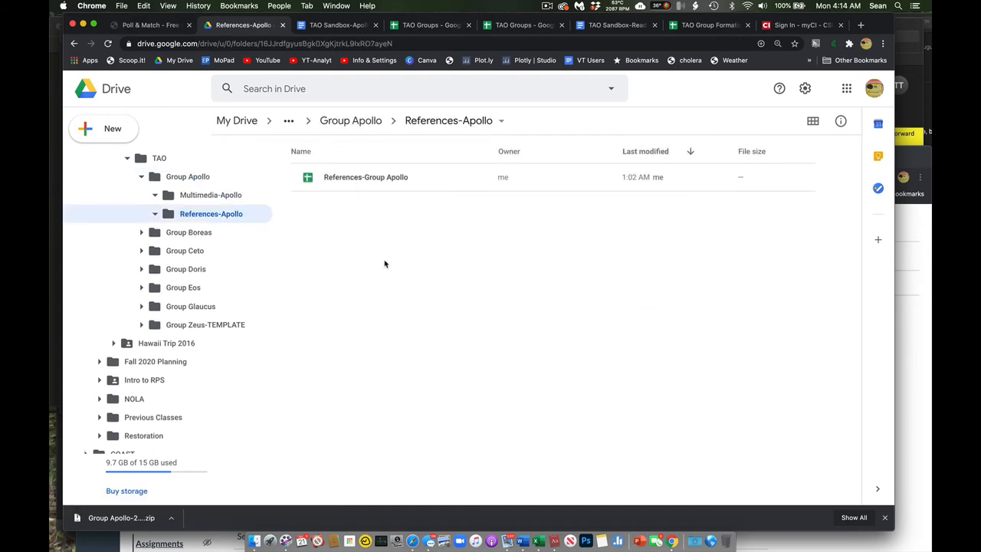
mouse_move(351, 279)
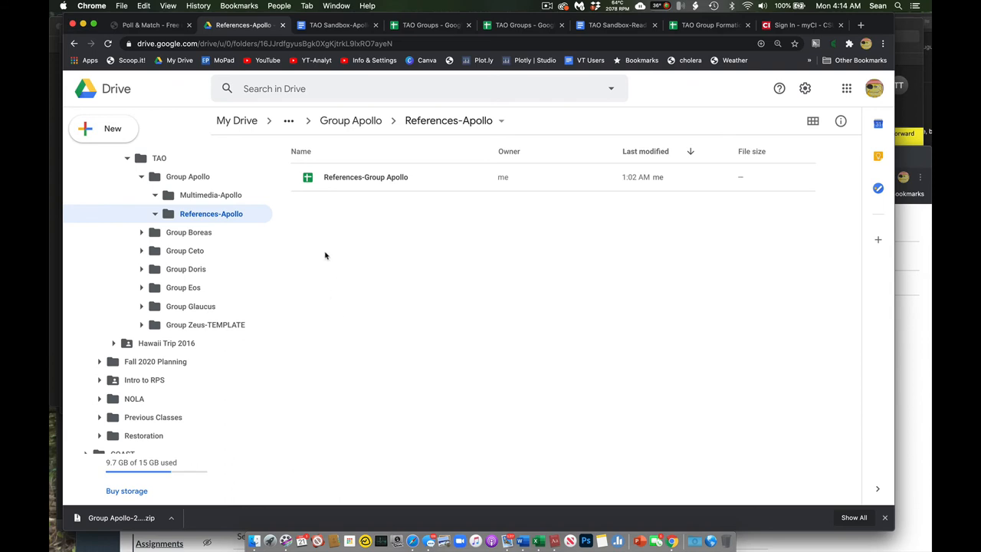
double_click(365, 178)
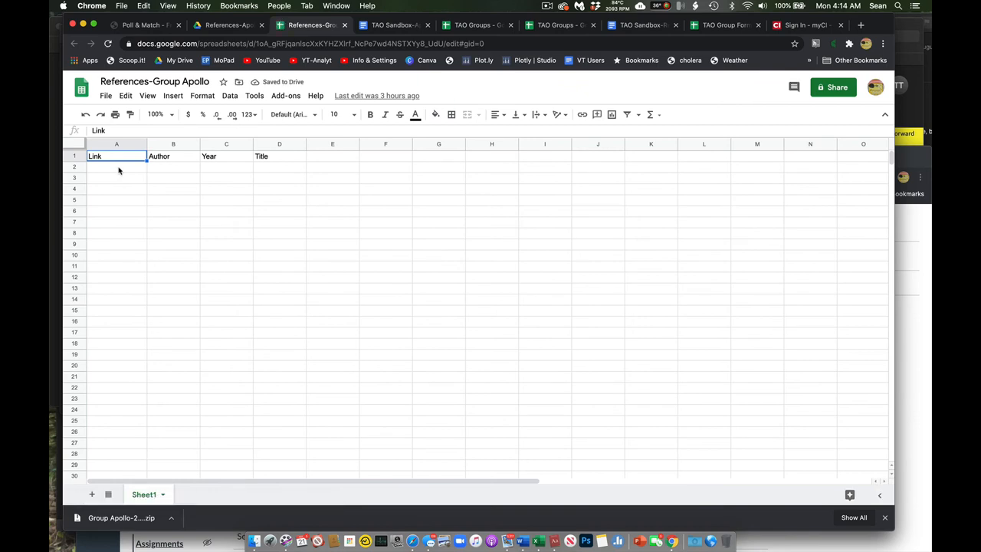
mouse_move(273, 170)
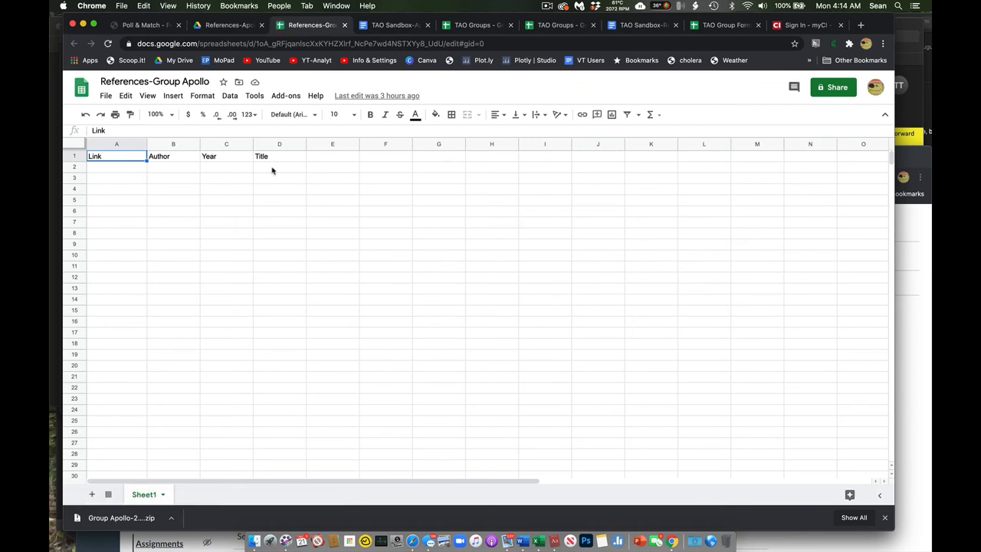
mouse_move(349, 36)
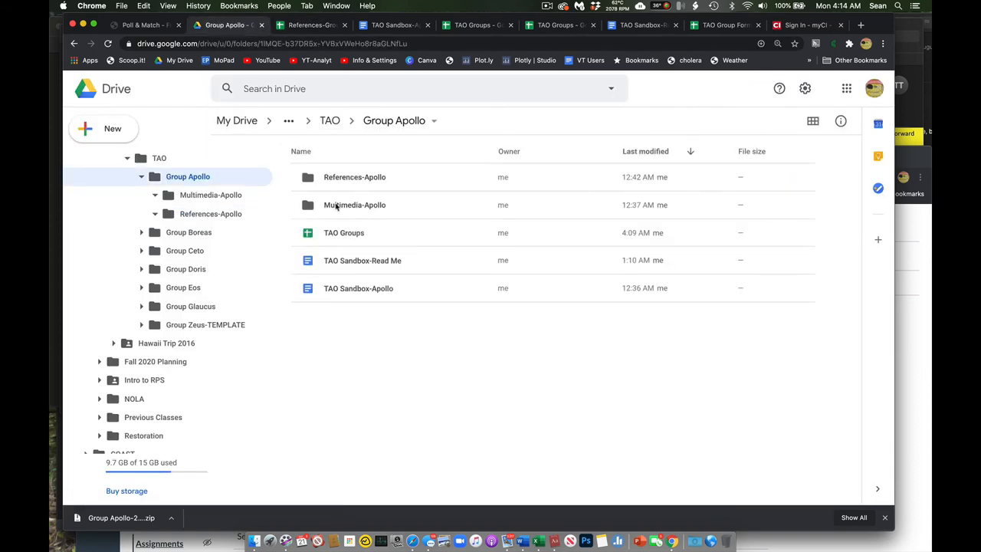
mouse_move(354, 205)
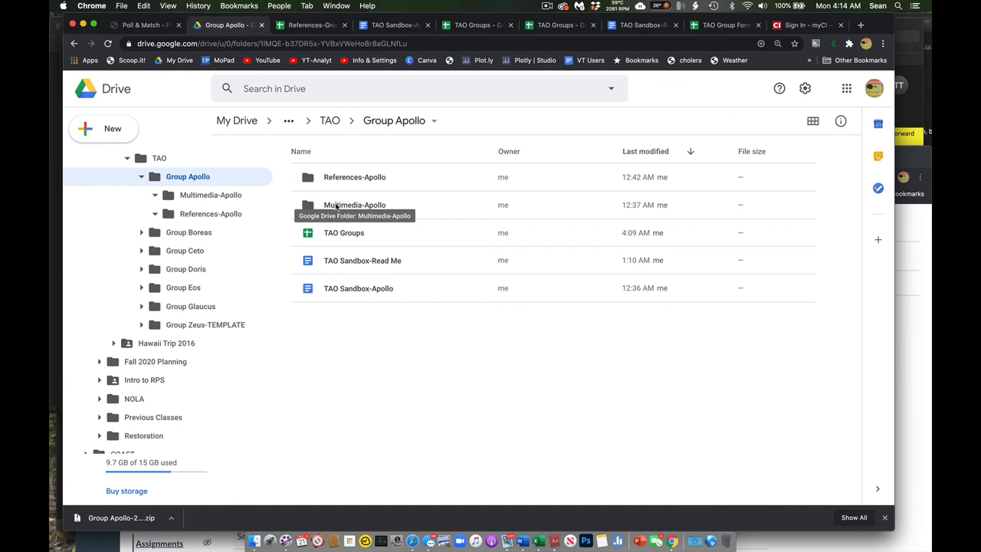
mouse_move(433, 282)
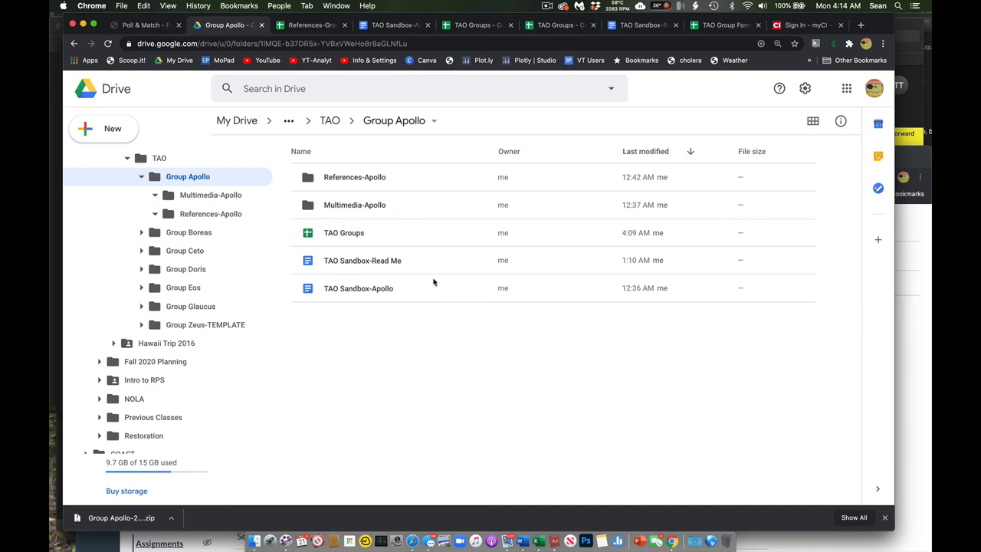
mouse_move(352, 207)
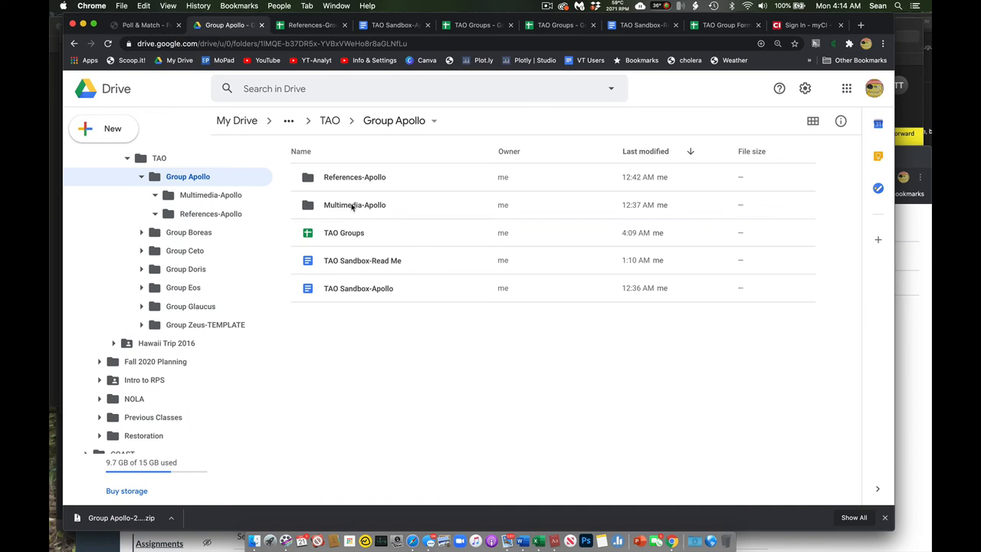
mouse_move(355, 205)
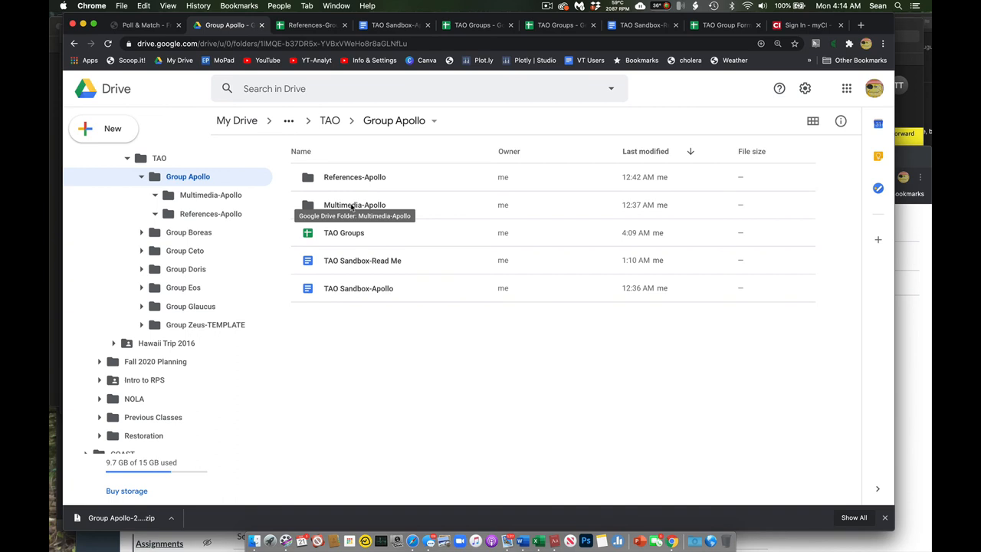
Open the Multimedia-Apollo folder and the Media-Group Apollo sheet inside it.
double_click(354, 205)
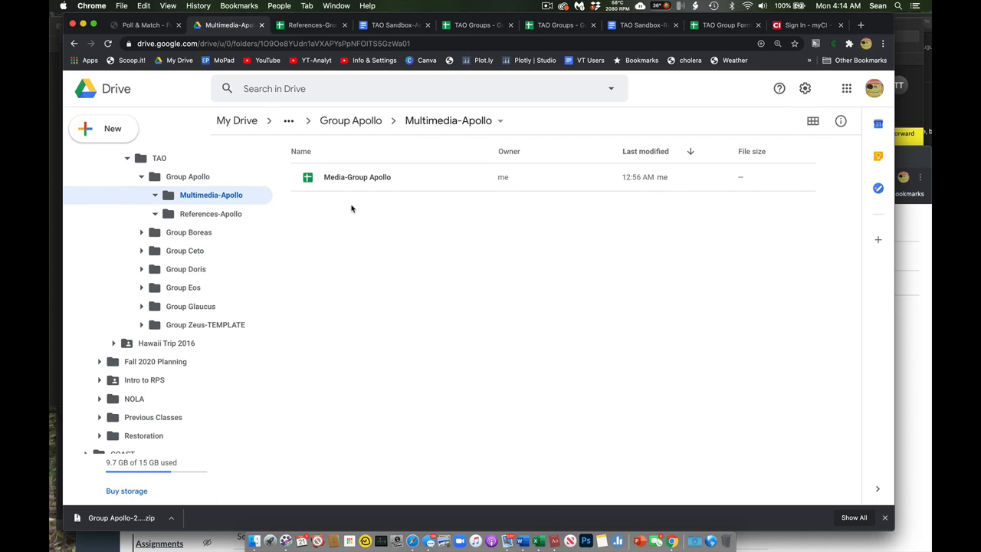
double_click(357, 177)
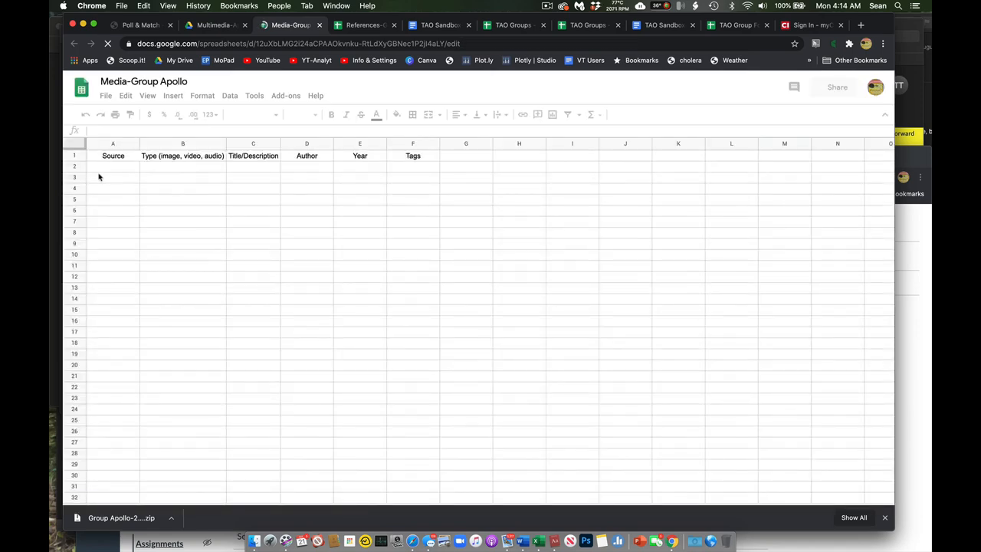